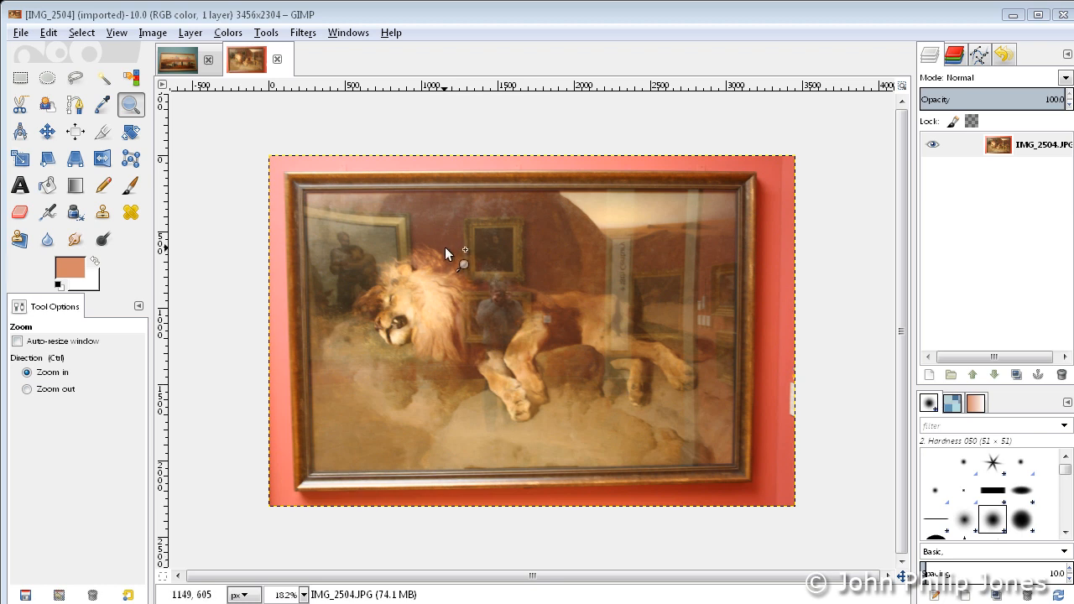
- Show the angled photo of the framed pyramids painting in the image window
drag(447, 246, 560, 394)
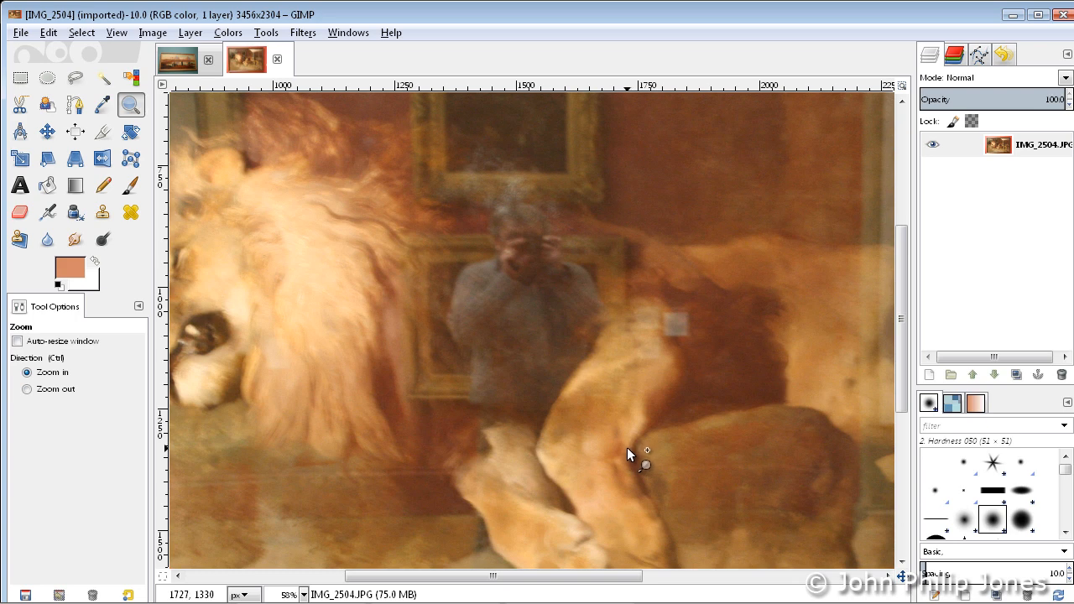
mouse_move(628, 443)
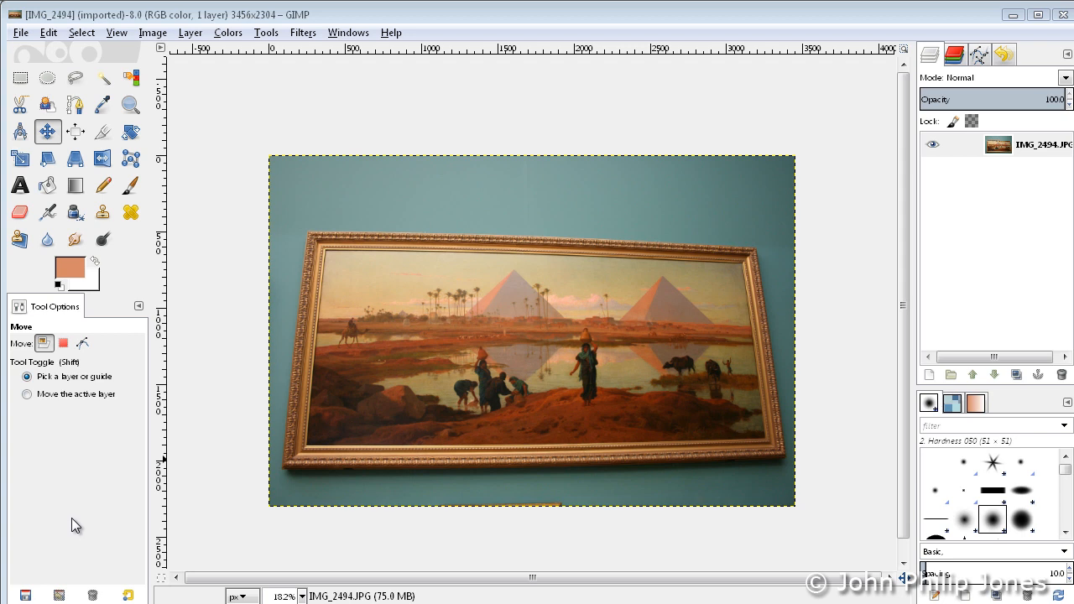
mouse_move(79, 510)
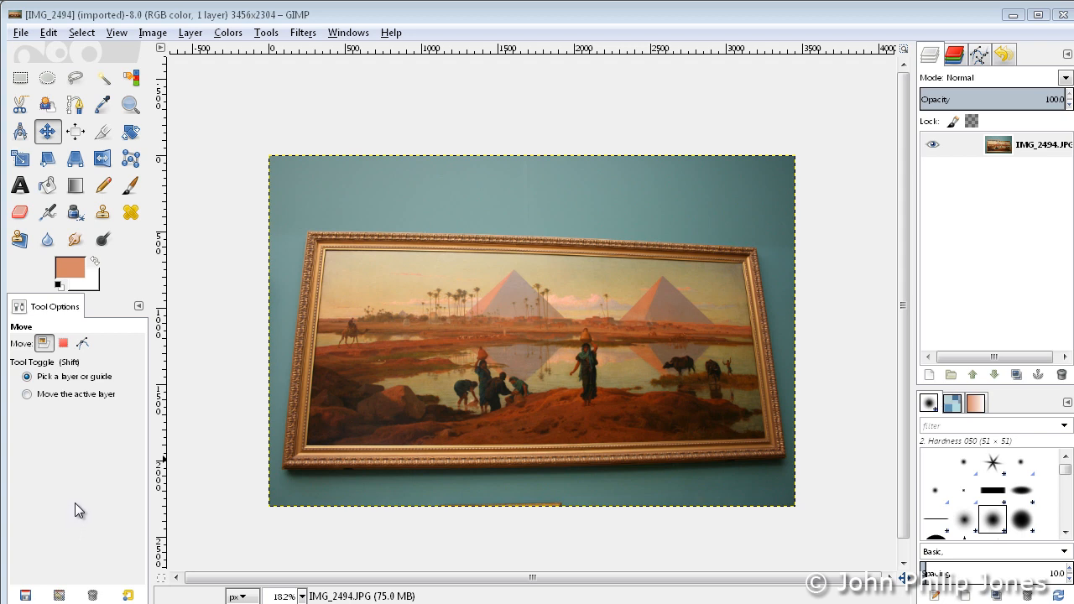
mouse_move(480, 53)
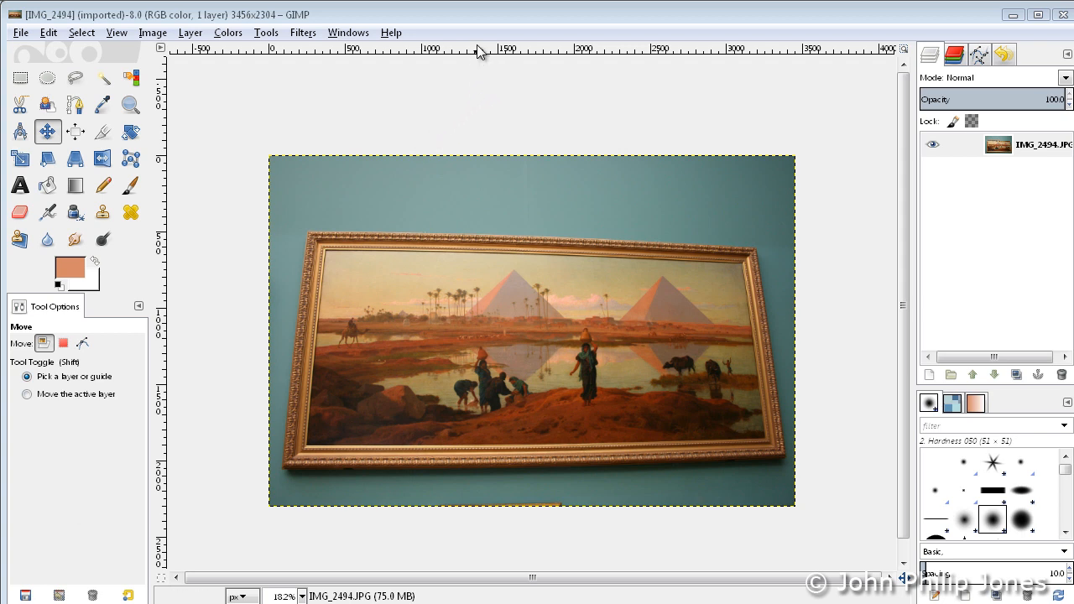
- Place guides from the rulers along the painting frame's edges
drag(483, 47, 490, 111)
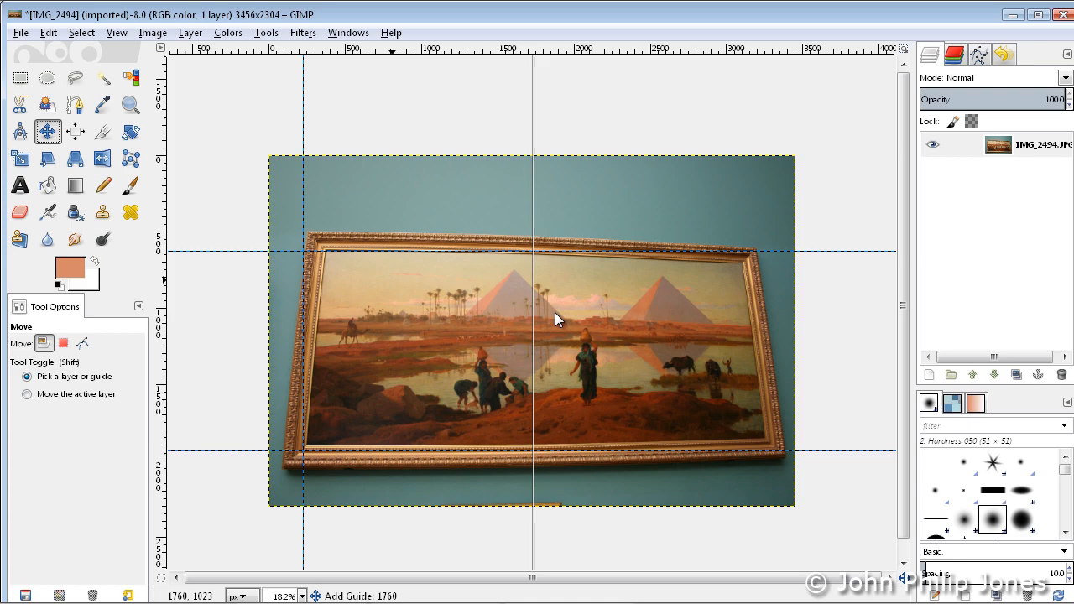
drag(531, 319, 773, 339)
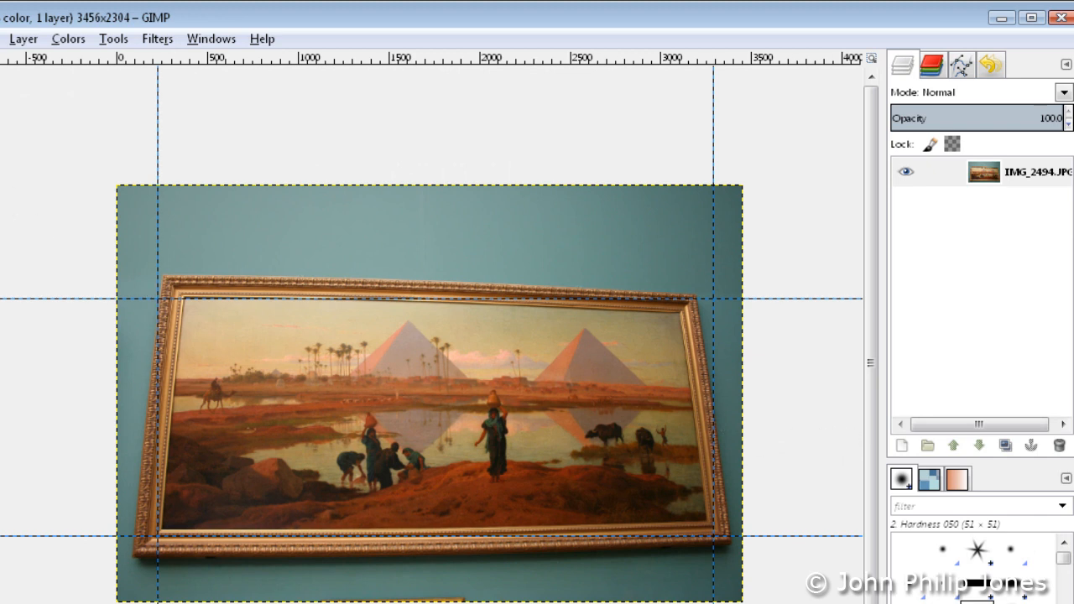
mouse_move(662, 269)
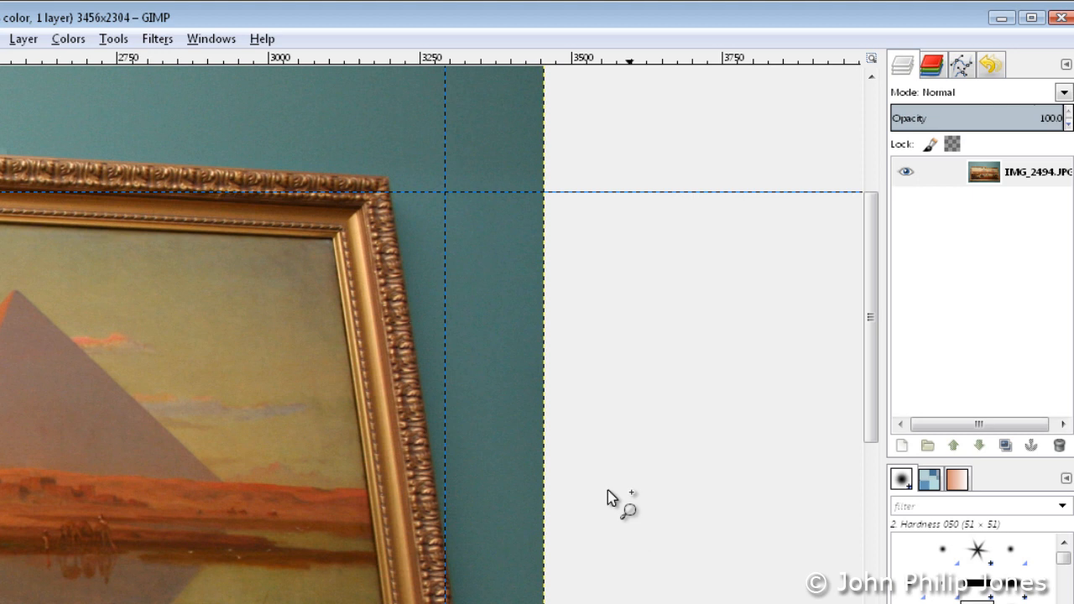
mouse_move(446, 205)
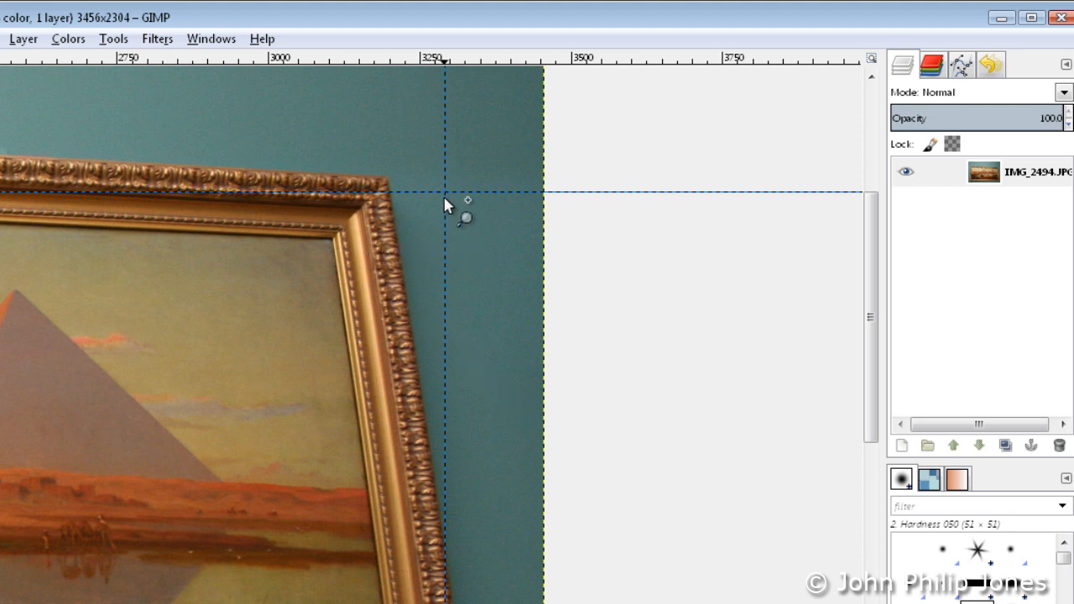
mouse_move(453, 336)
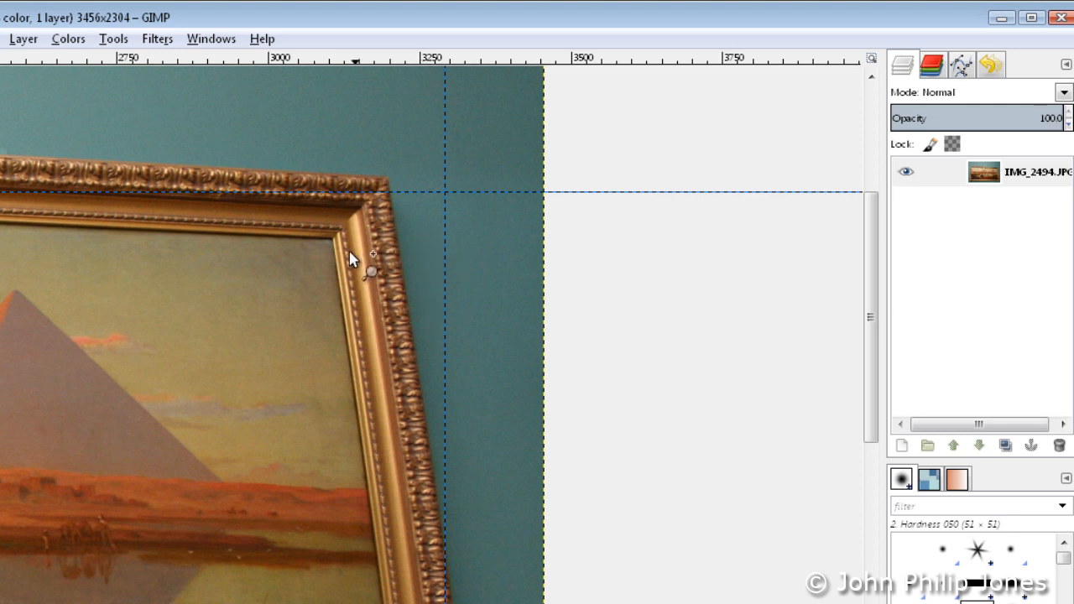
mouse_move(443, 248)
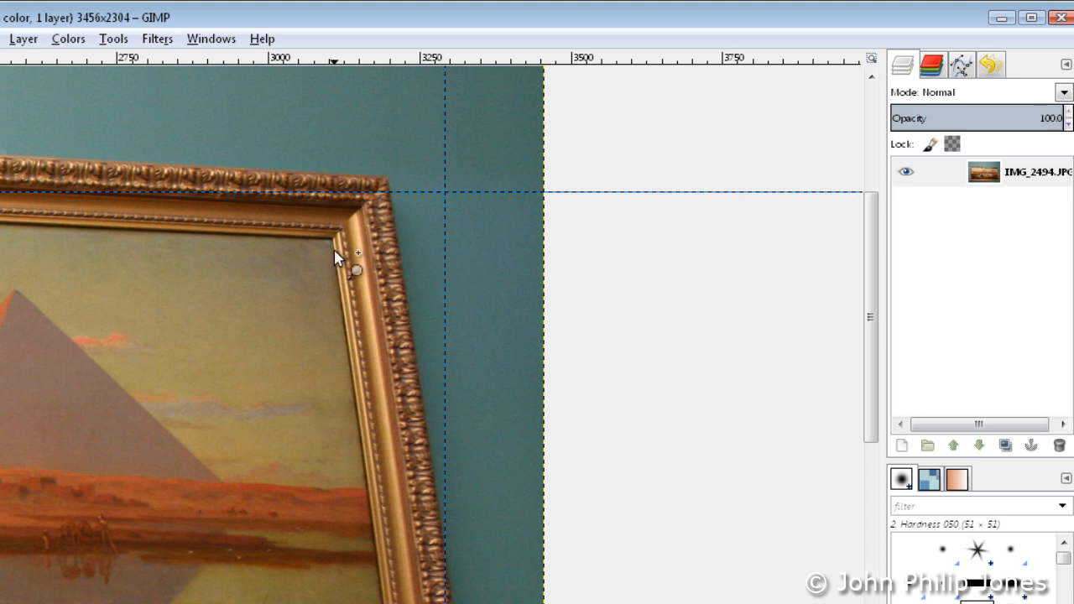
mouse_move(455, 306)
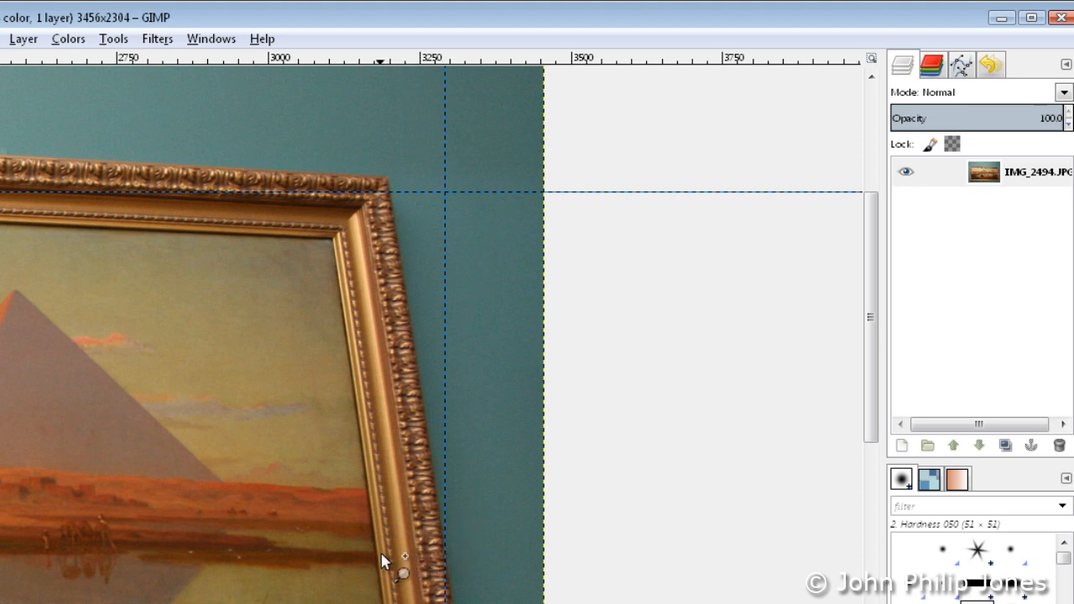
mouse_move(353, 289)
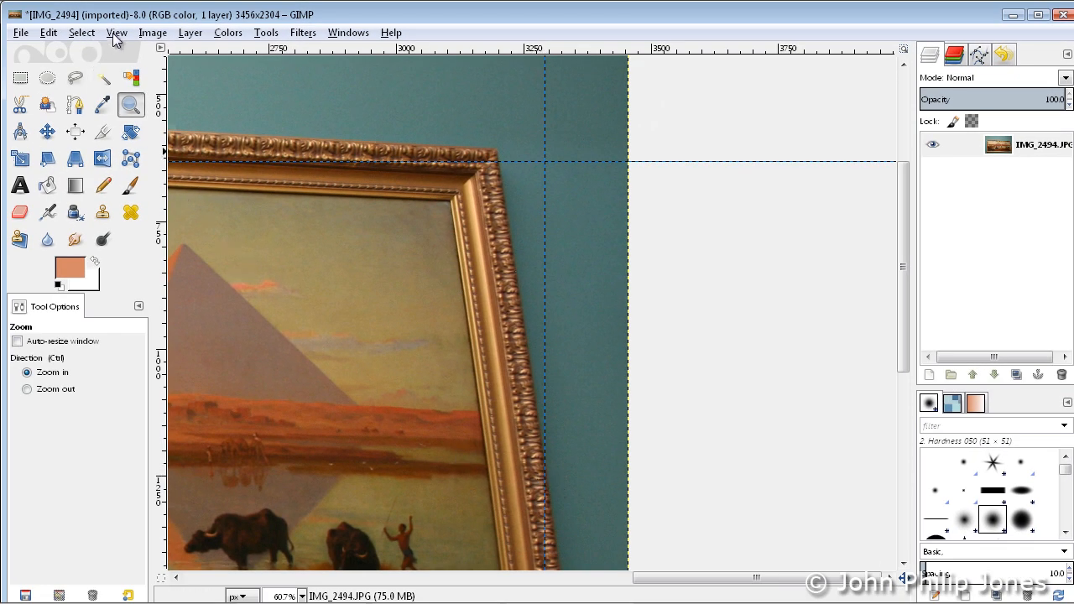
- Fit the image in the window and zoom out so all four guides around the frame show
click(116, 34)
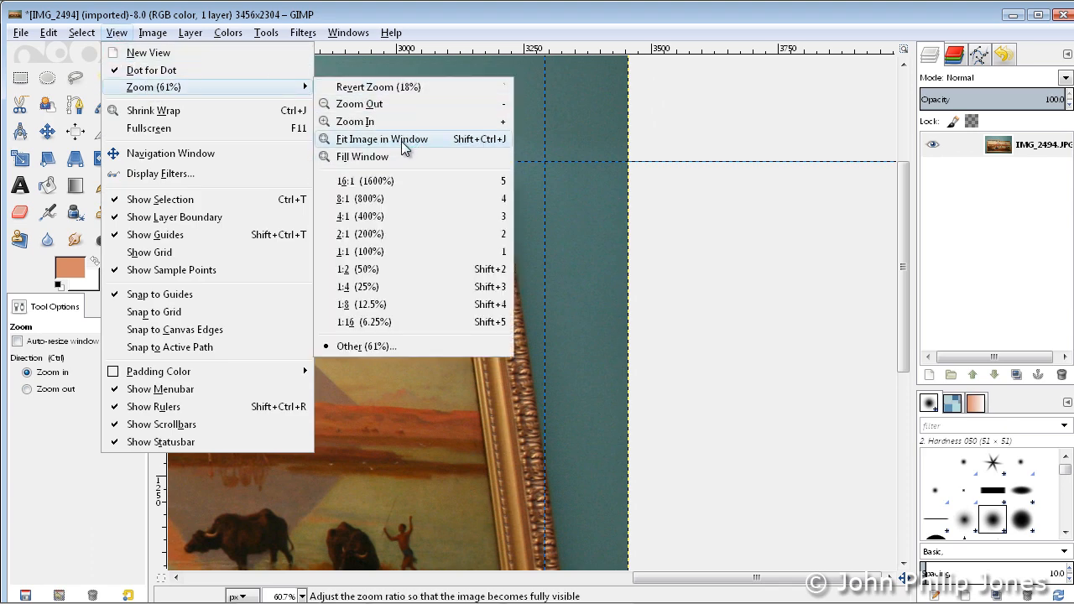
click(373, 138)
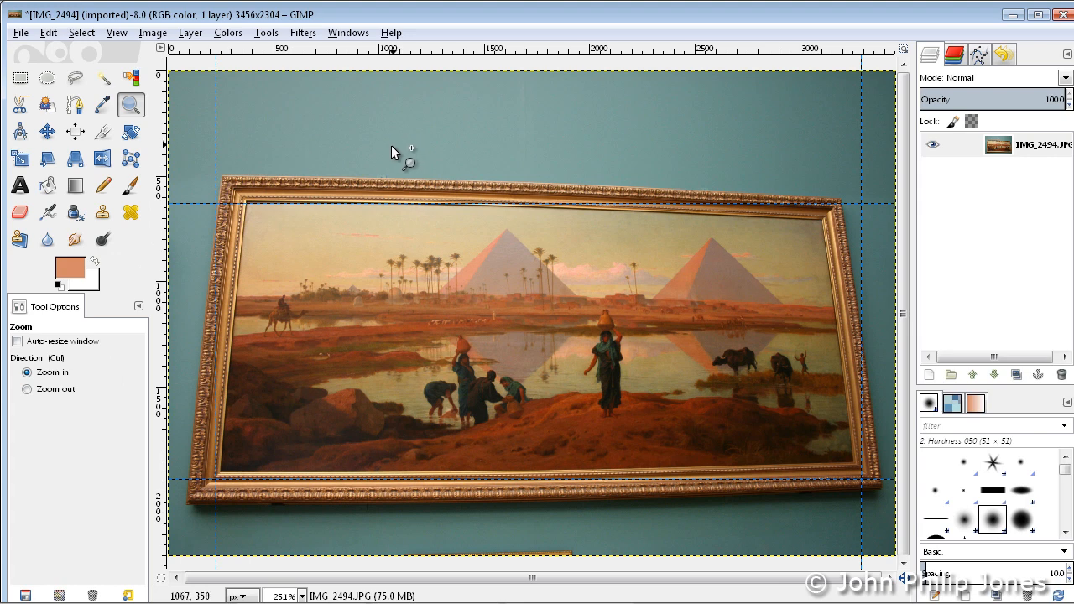
click(24, 390)
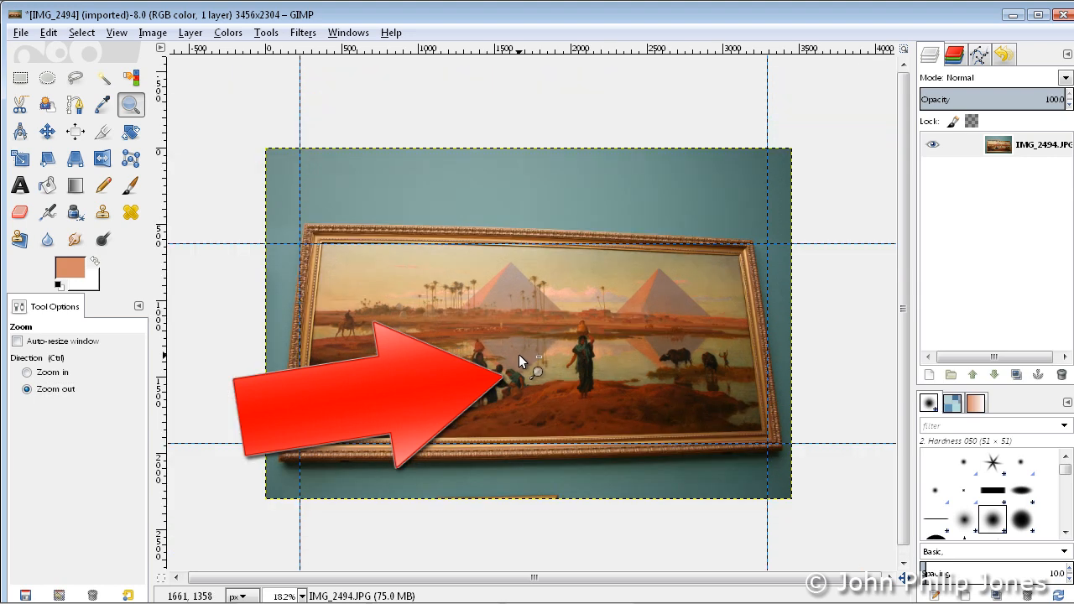
mouse_move(524, 366)
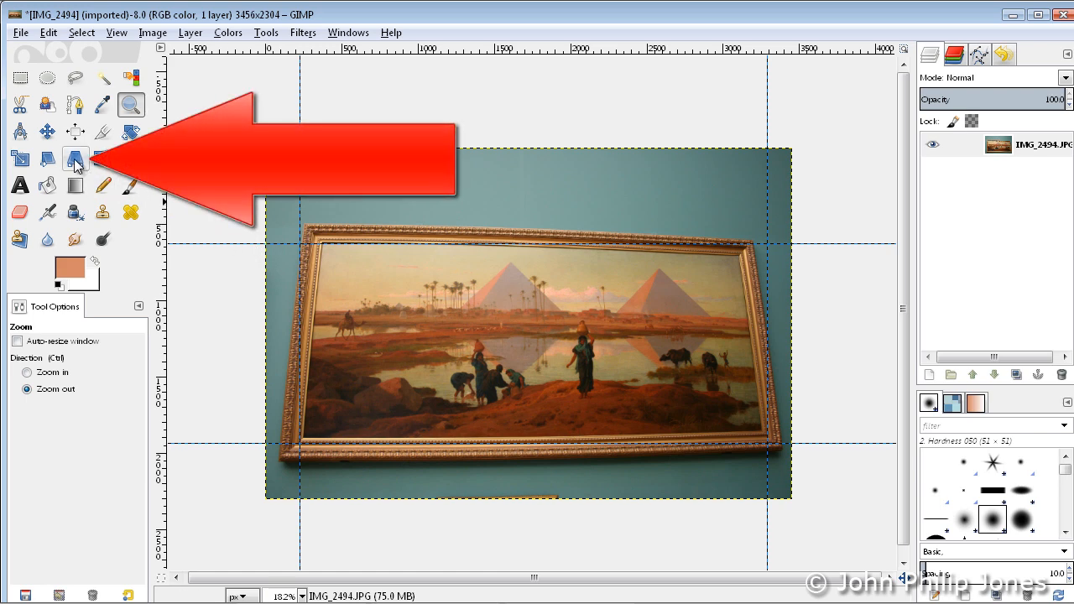
- Start a Perspective transform and pull the top-right corner out to follow the frame
click(74, 157)
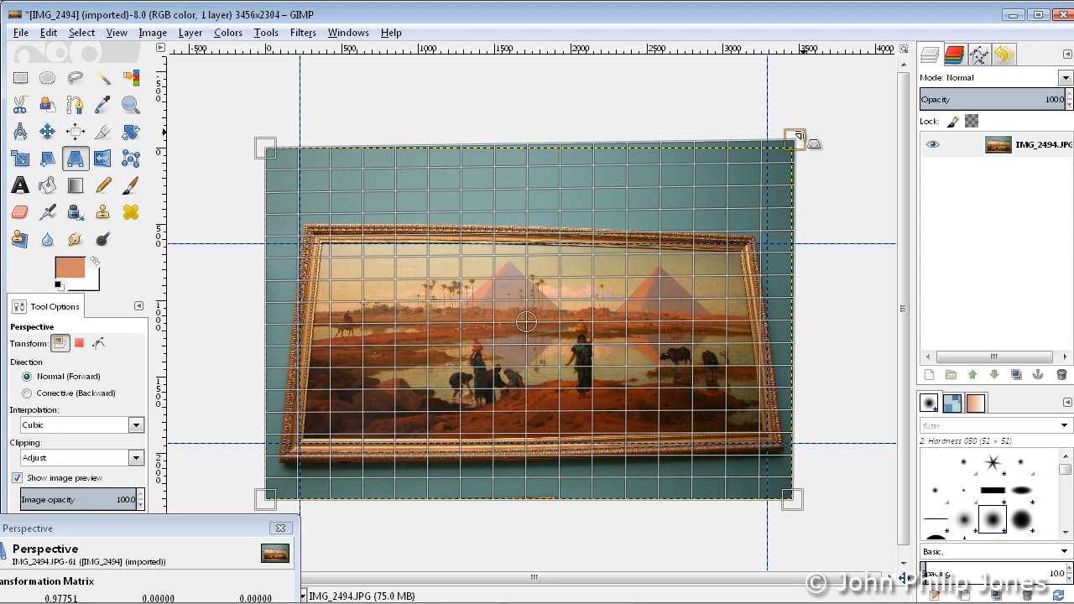
drag(792, 138, 792, 126)
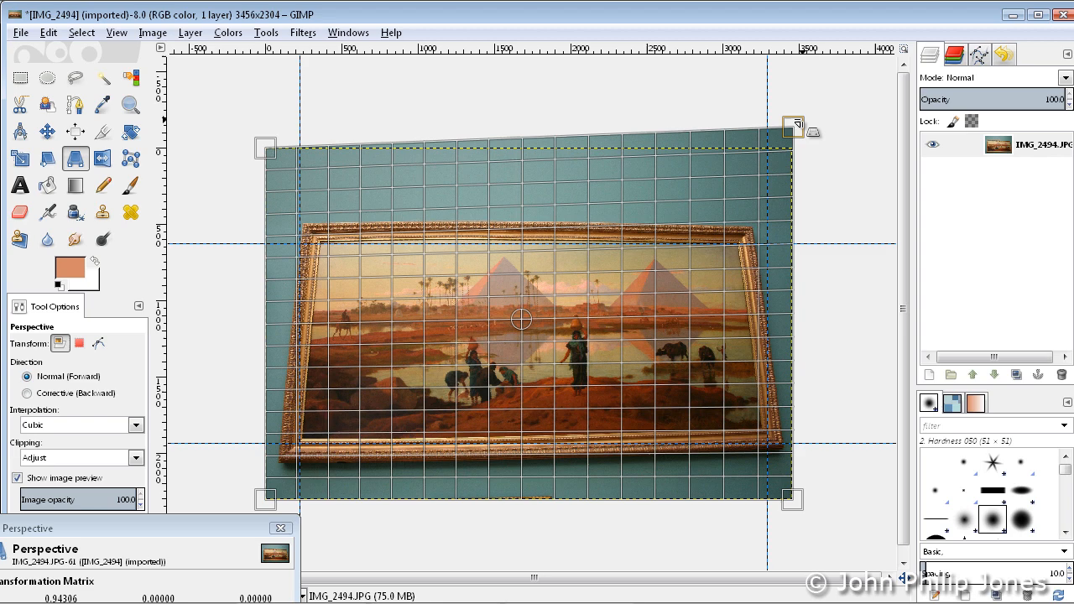
drag(792, 137, 792, 118)
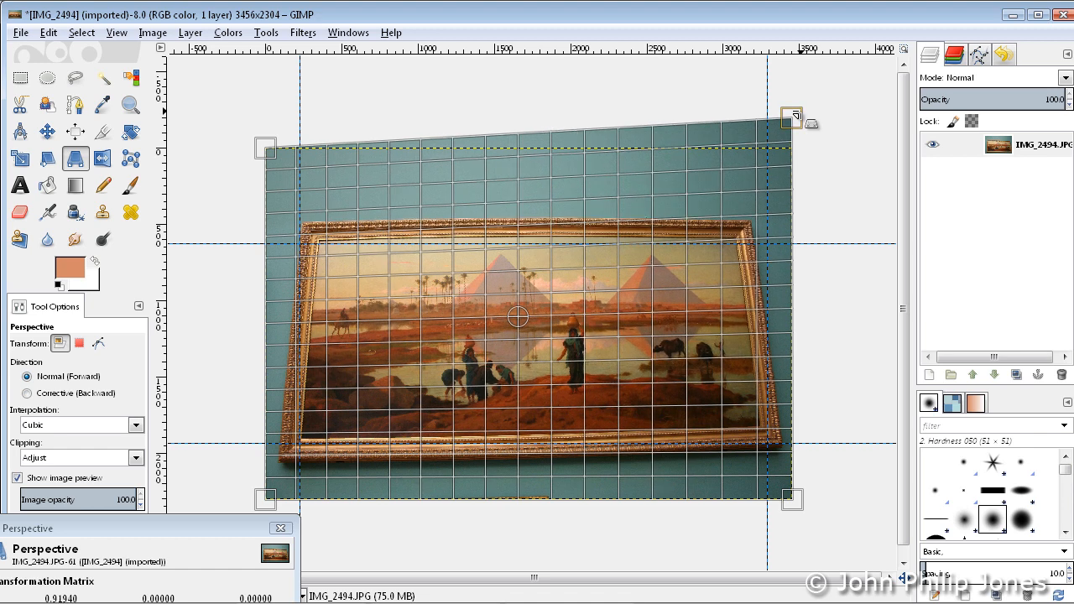
drag(789, 114, 793, 117)
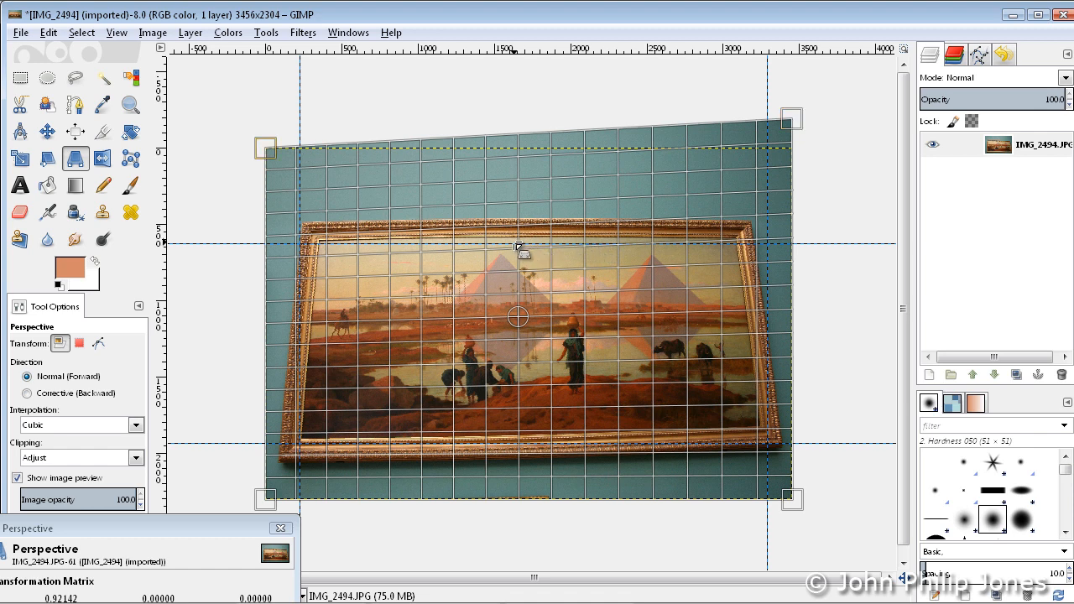
mouse_move(361, 248)
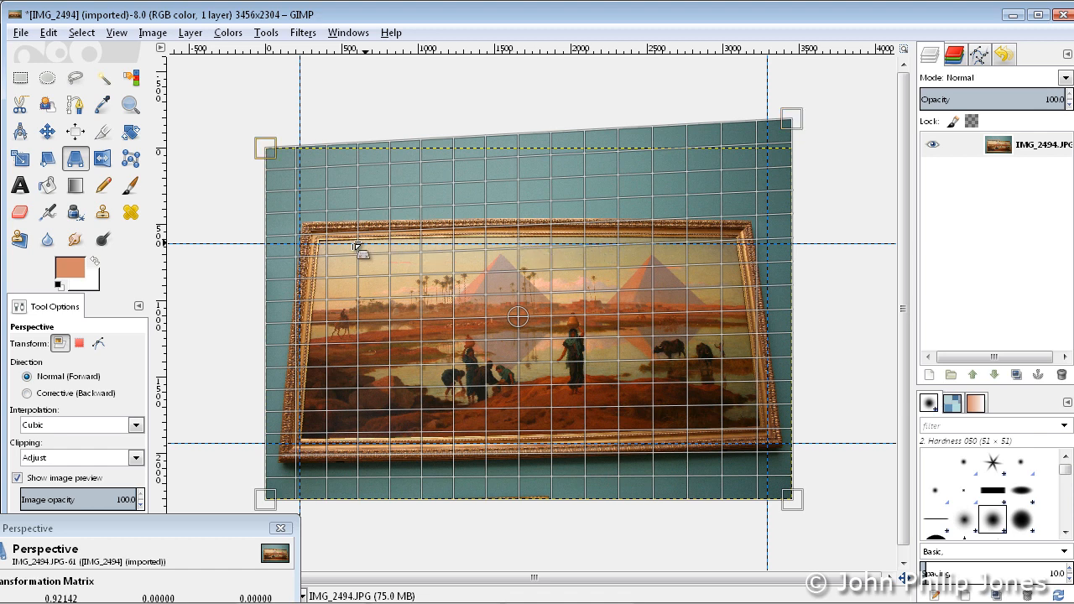
mouse_move(265, 252)
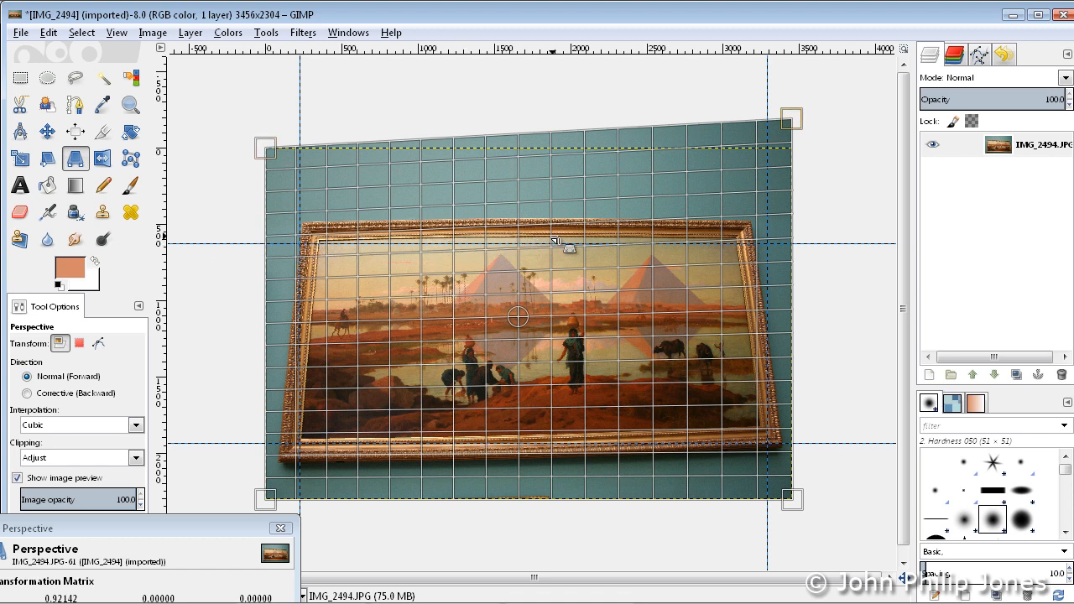
mouse_move(858, 272)
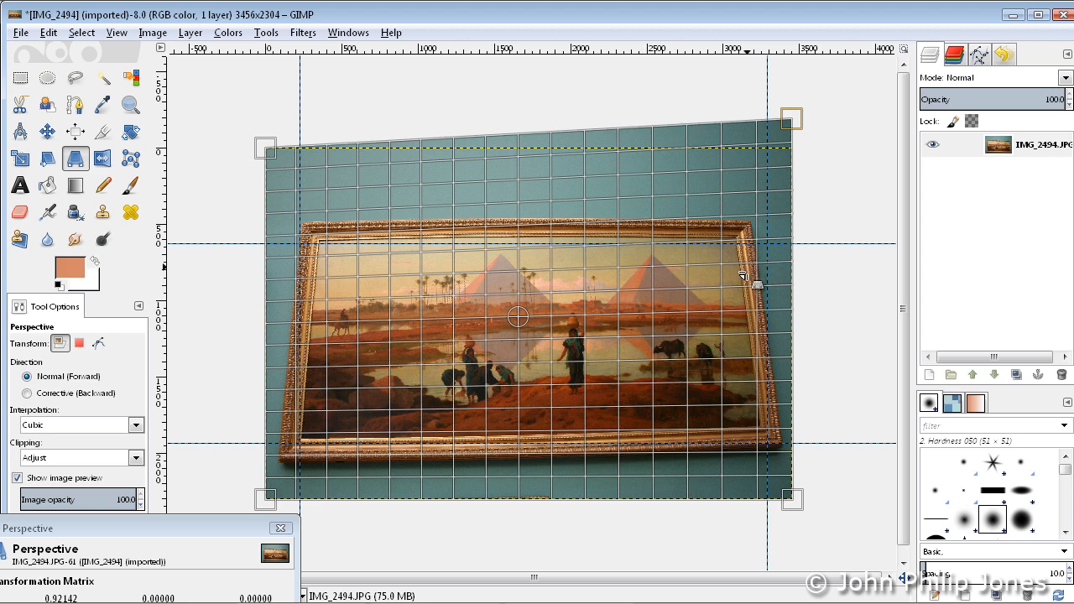
drag(789, 118, 803, 114)
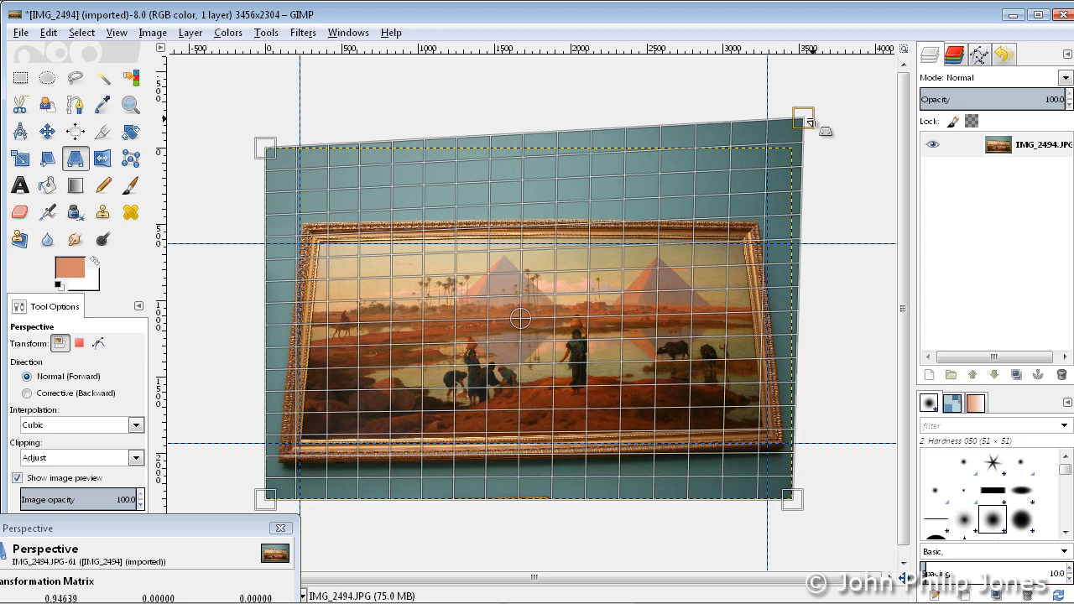
drag(804, 116, 833, 121)
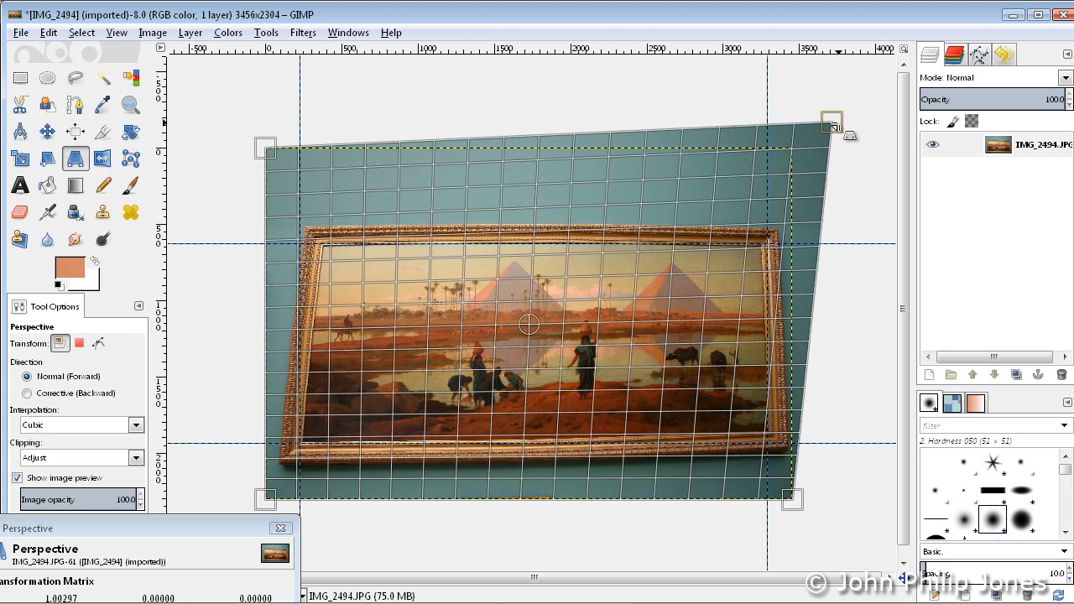
drag(833, 122, 850, 126)
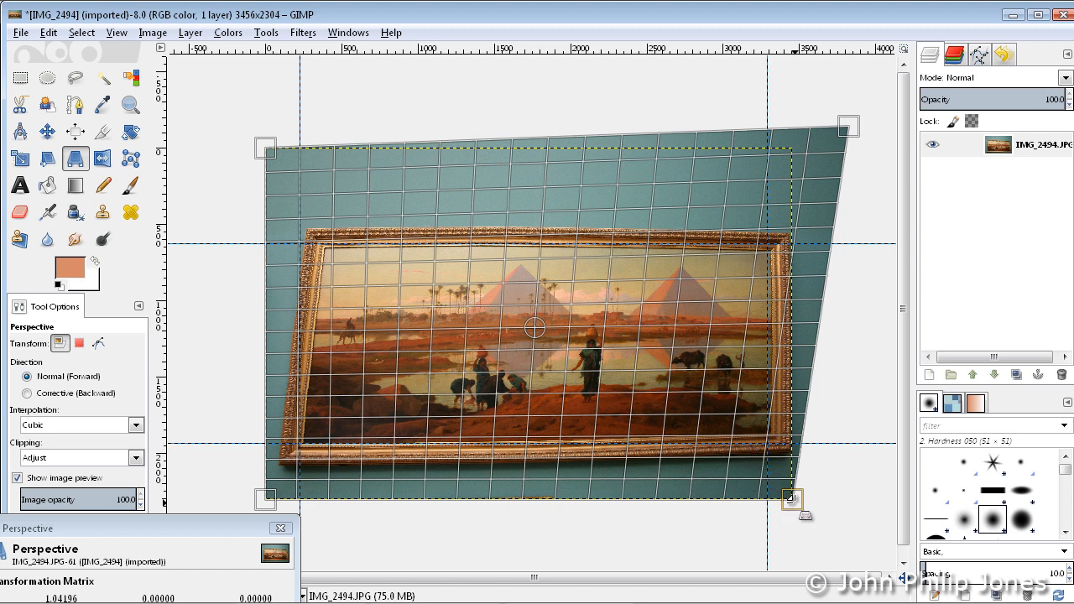
- Align the bottom-right, top-left and bottom-left corners with the frame and level the top edge
drag(804, 515, 796, 510)
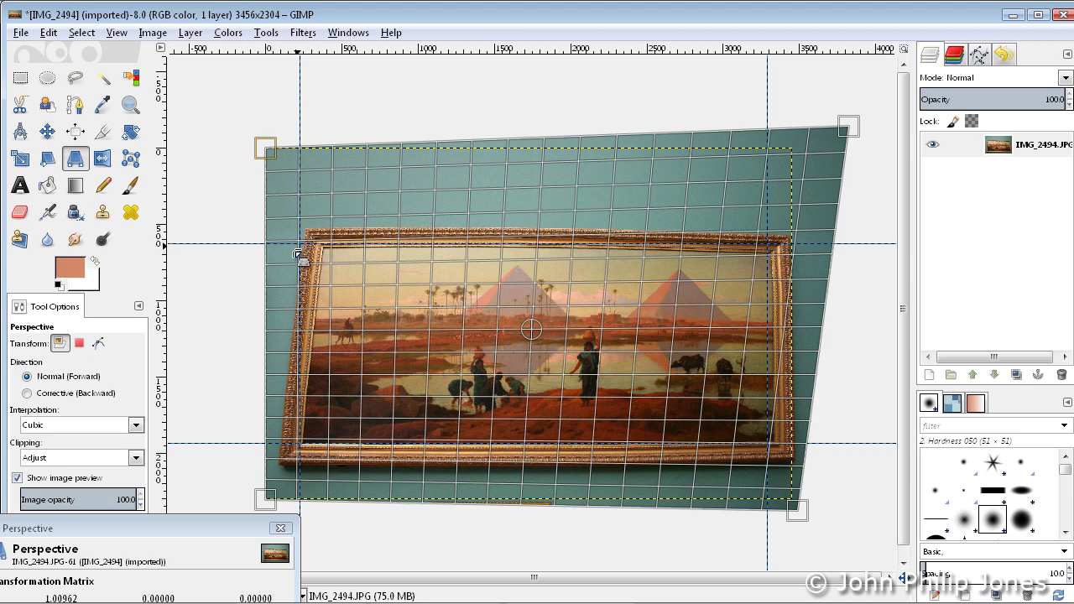
drag(265, 148, 255, 151)
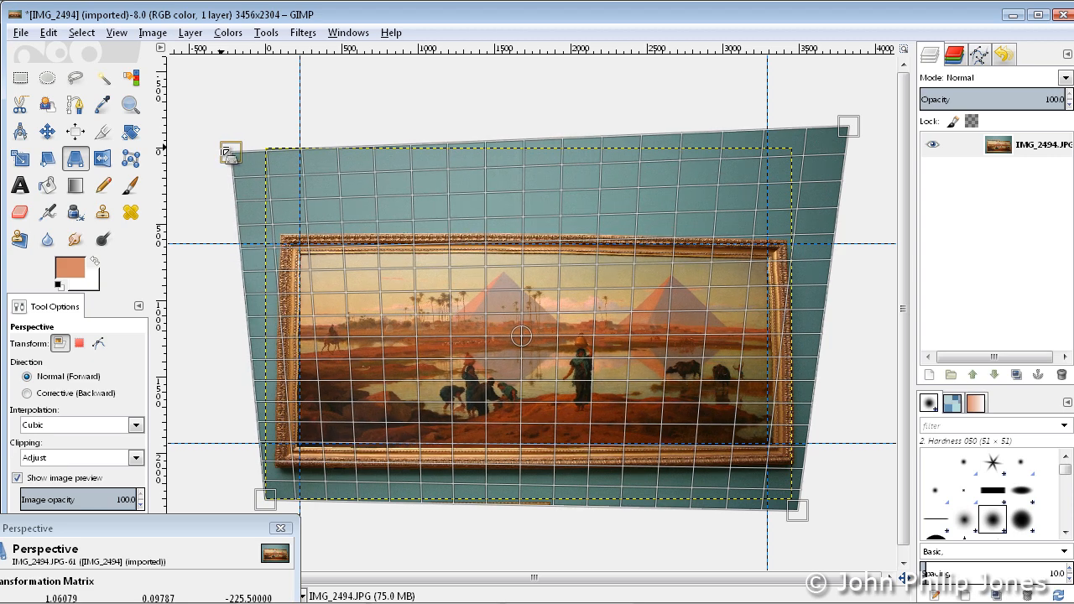
drag(239, 151, 467, 228)
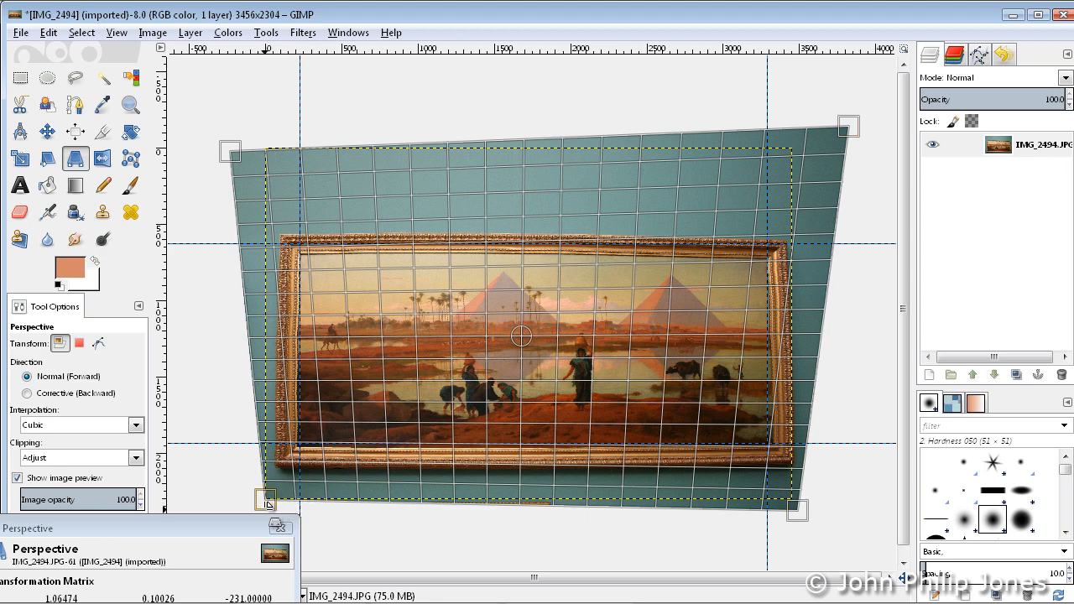
drag(265, 501, 267, 496)
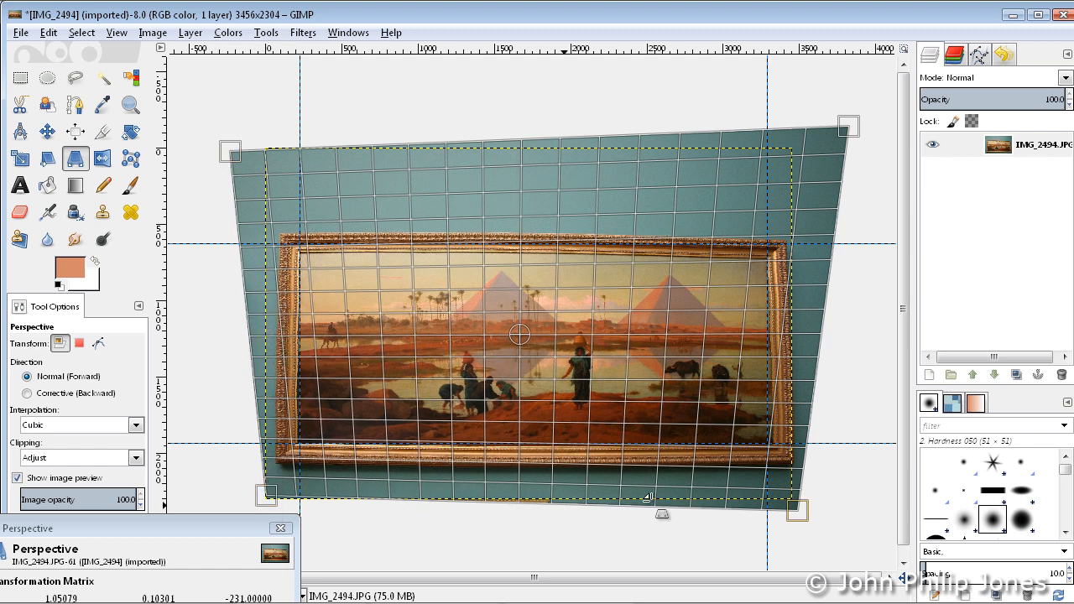
mouse_move(531, 151)
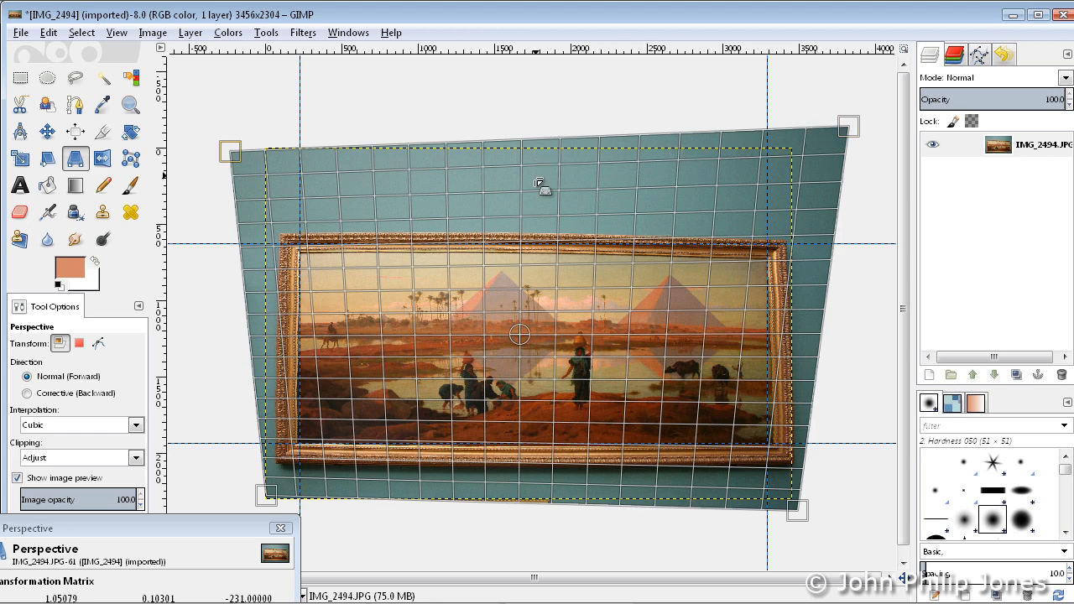
drag(848, 126, 848, 121)
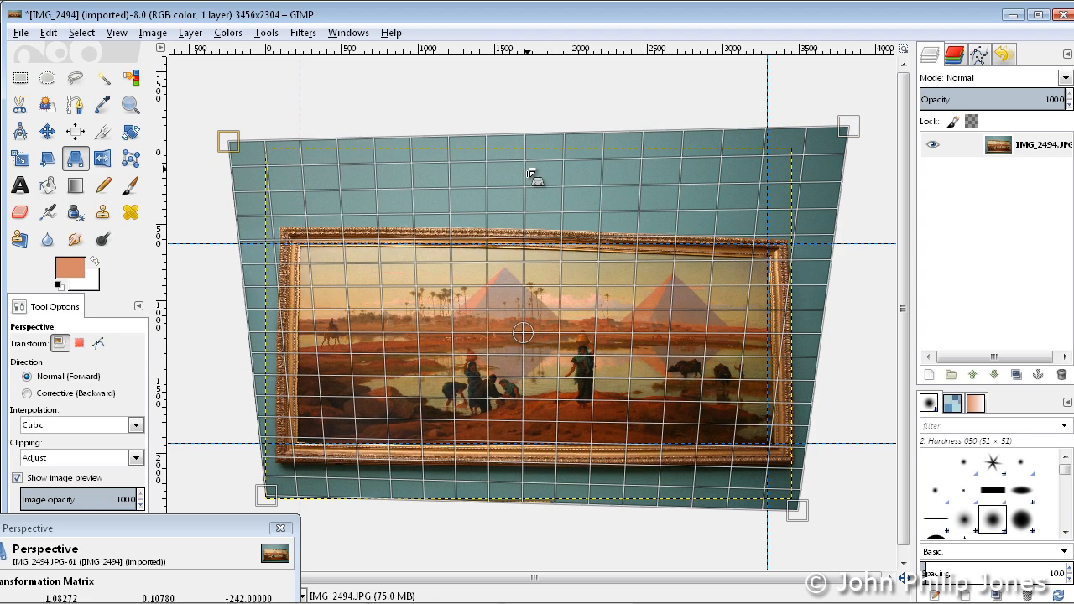
drag(535, 176, 719, 193)
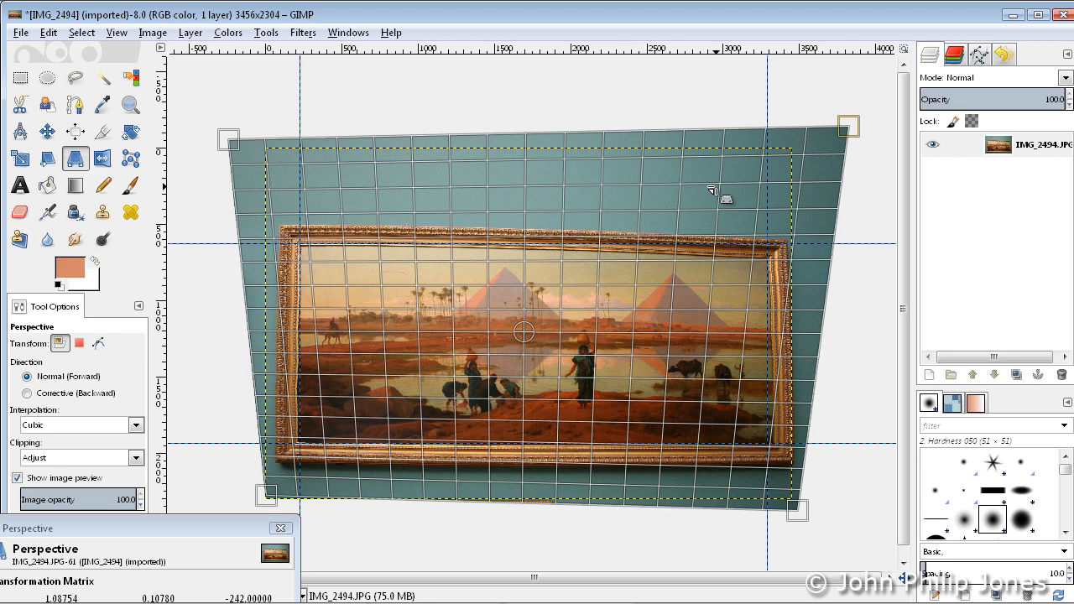
drag(848, 126, 847, 114)
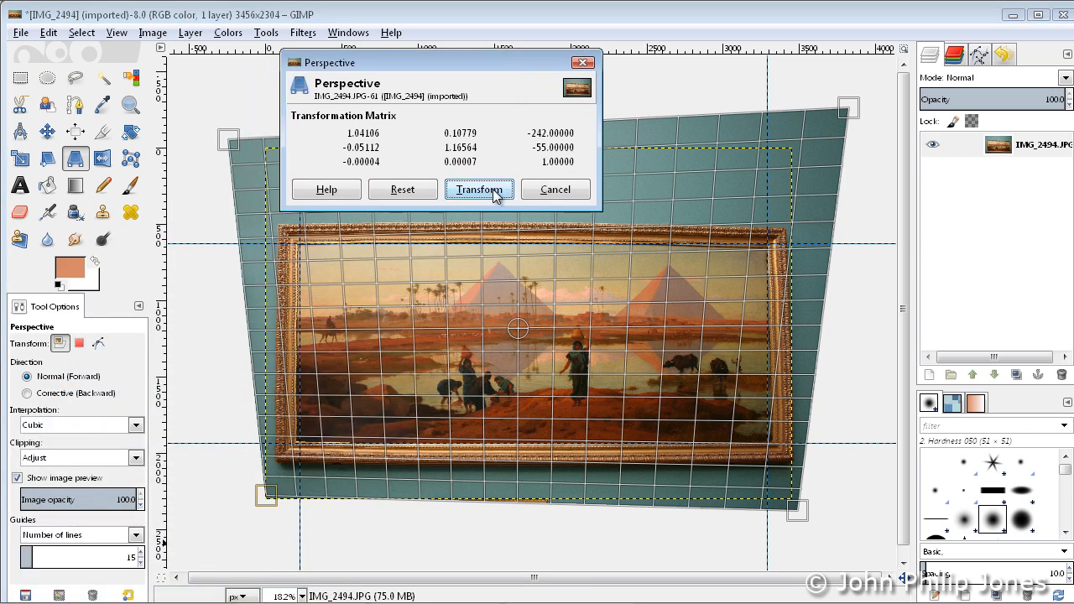
- Apply the perspective transform so the painting sits square with the image edges
click(480, 188)
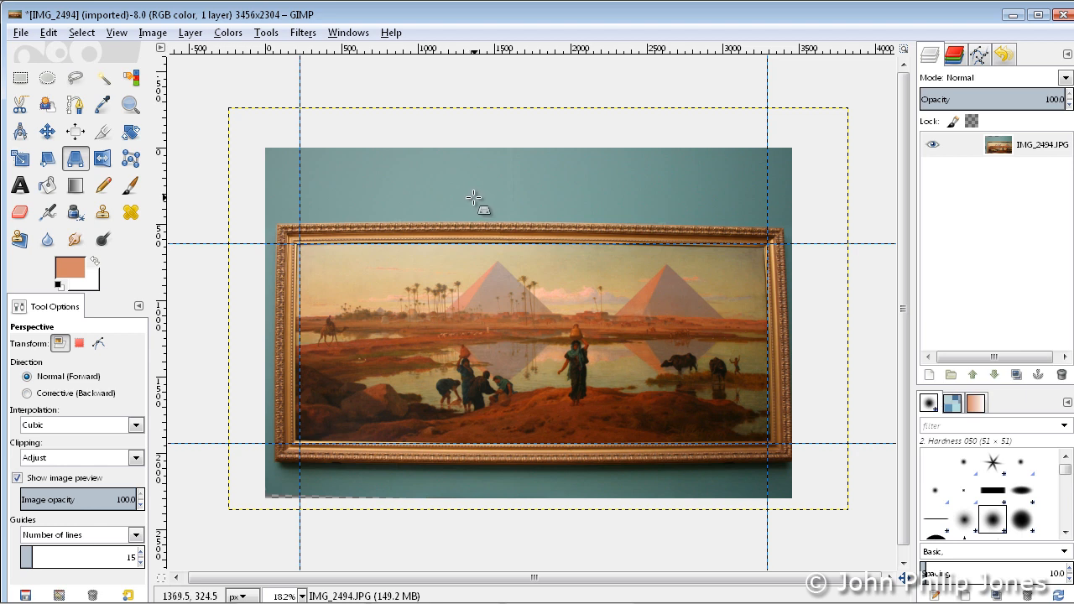
click(41, 131)
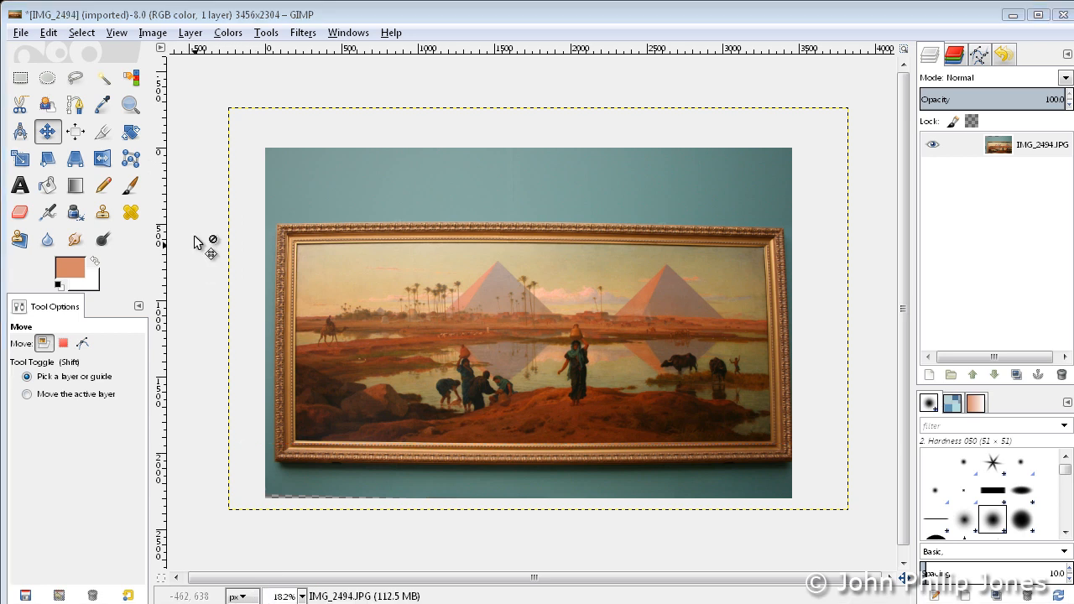
- Crop the image to the painting itself, removing the surrounding wall and frame
click(102, 133)
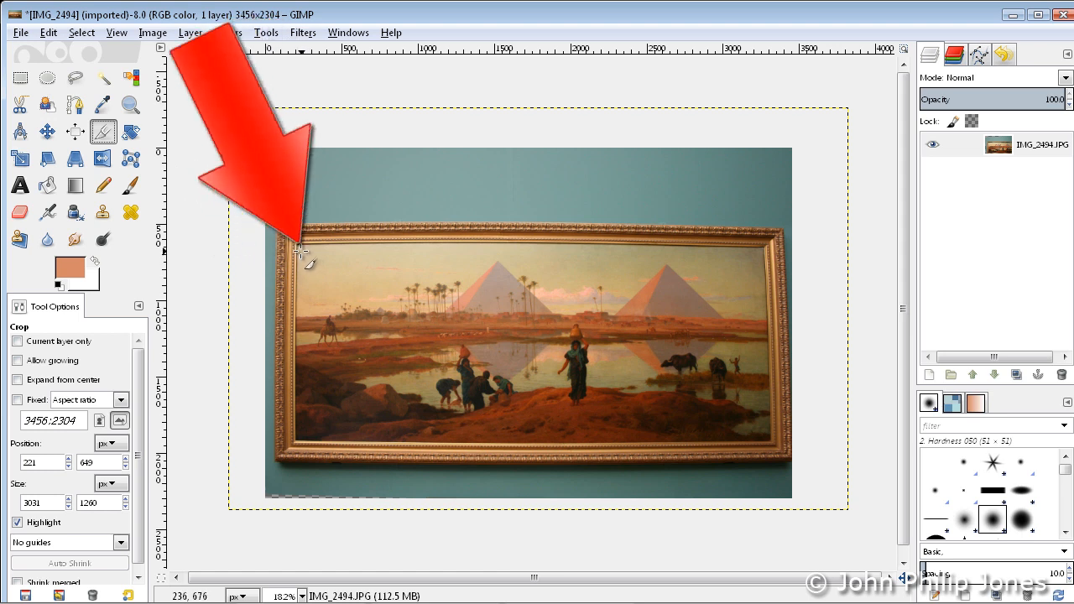
mouse_move(307, 258)
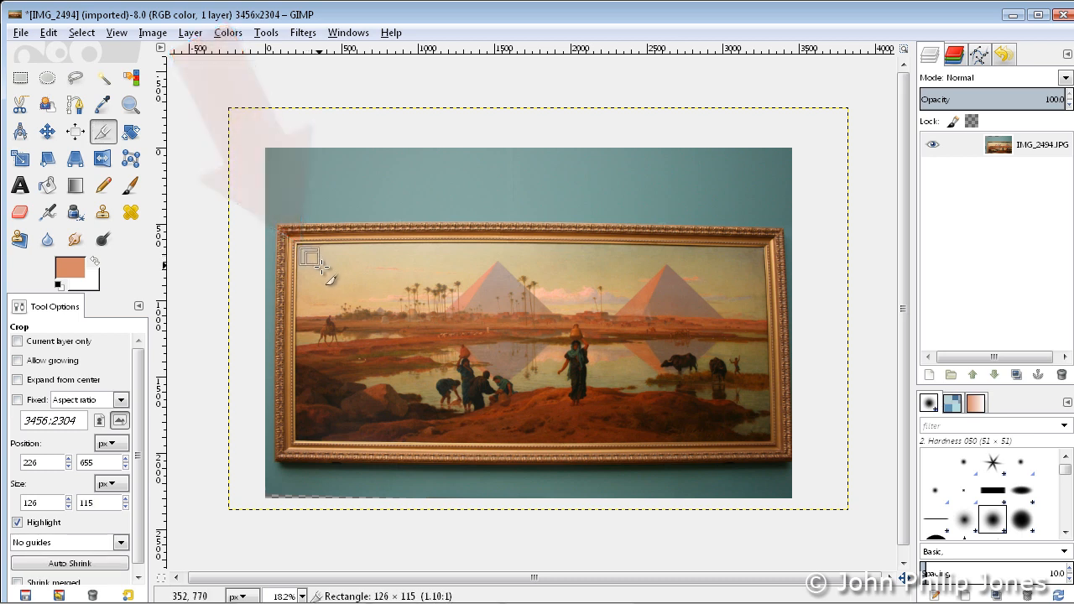
drag(317, 267, 608, 362)
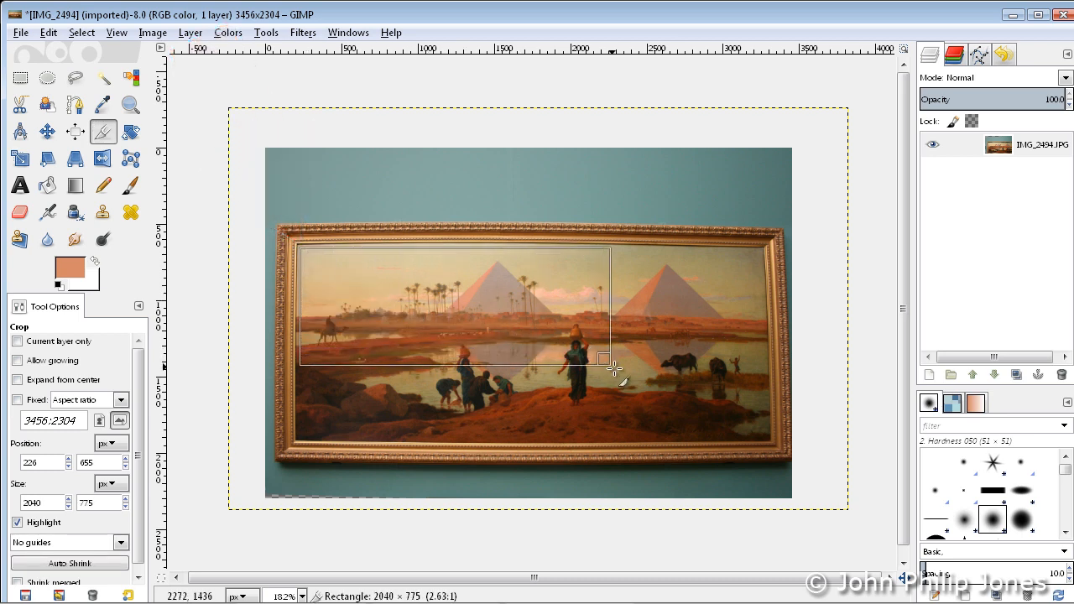
drag(605, 359, 742, 404)
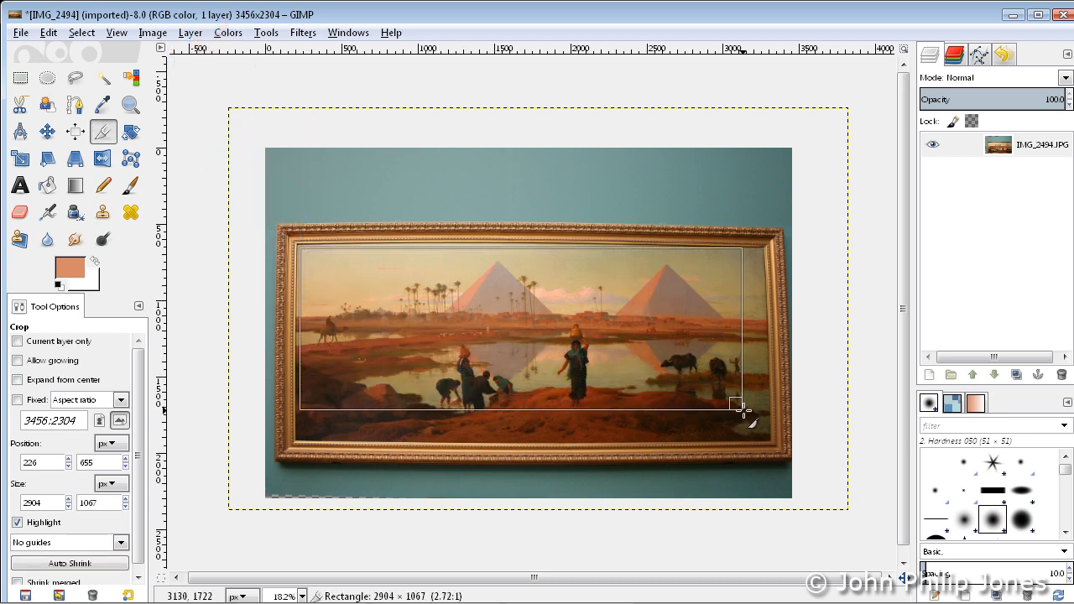
drag(741, 405, 762, 430)
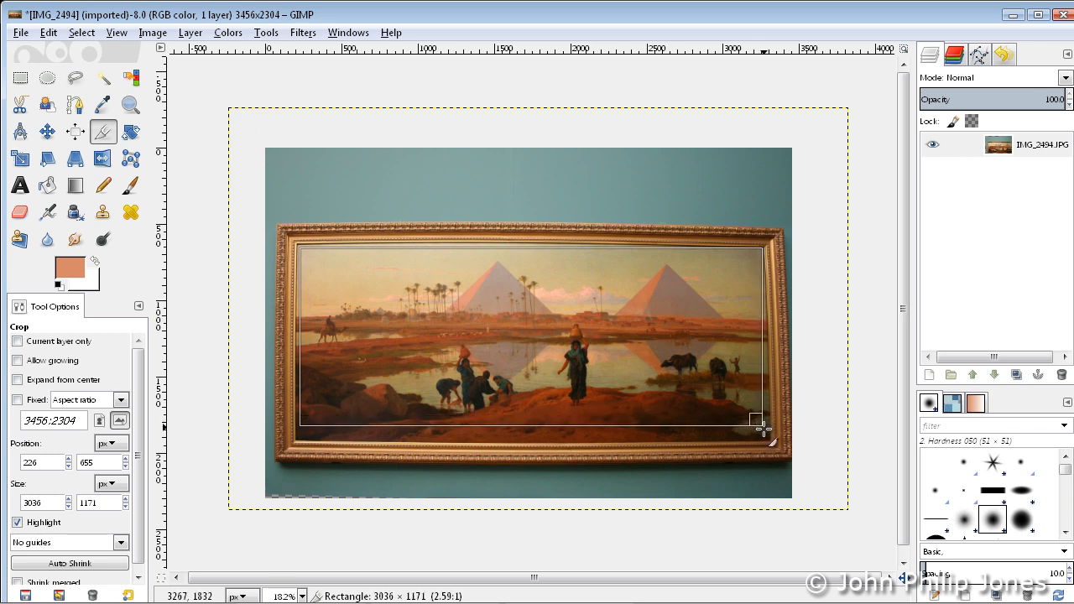
drag(759, 428, 763, 453)
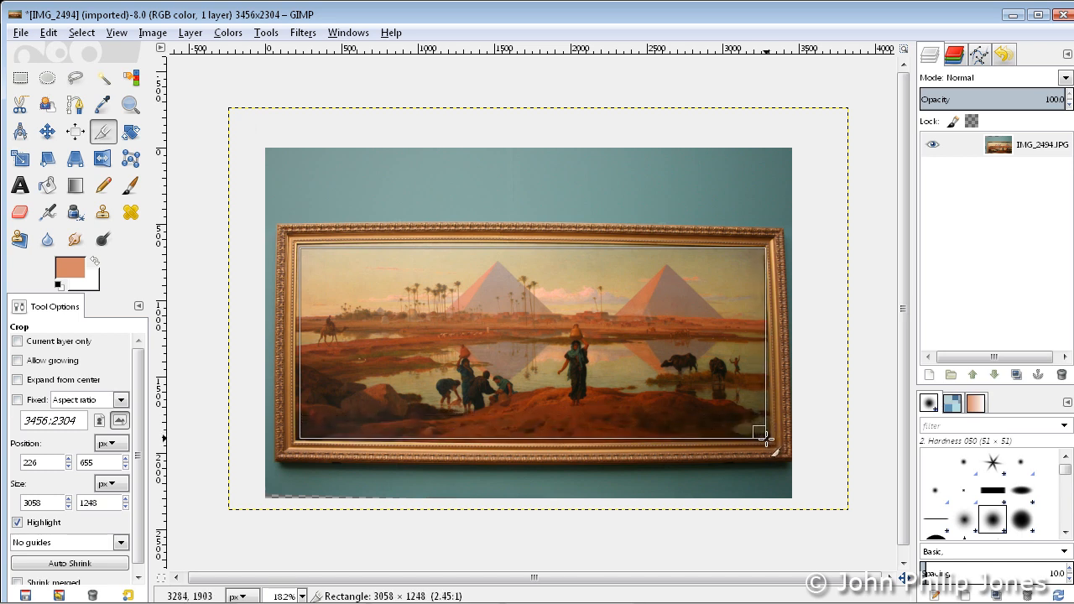
drag(762, 436, 759, 440)
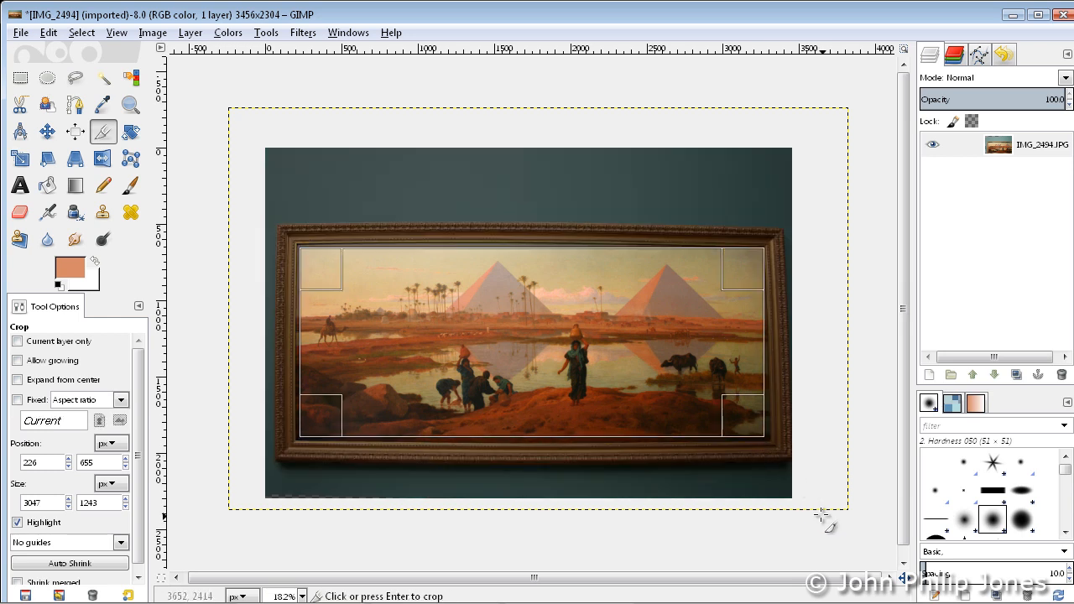
mouse_move(525, 347)
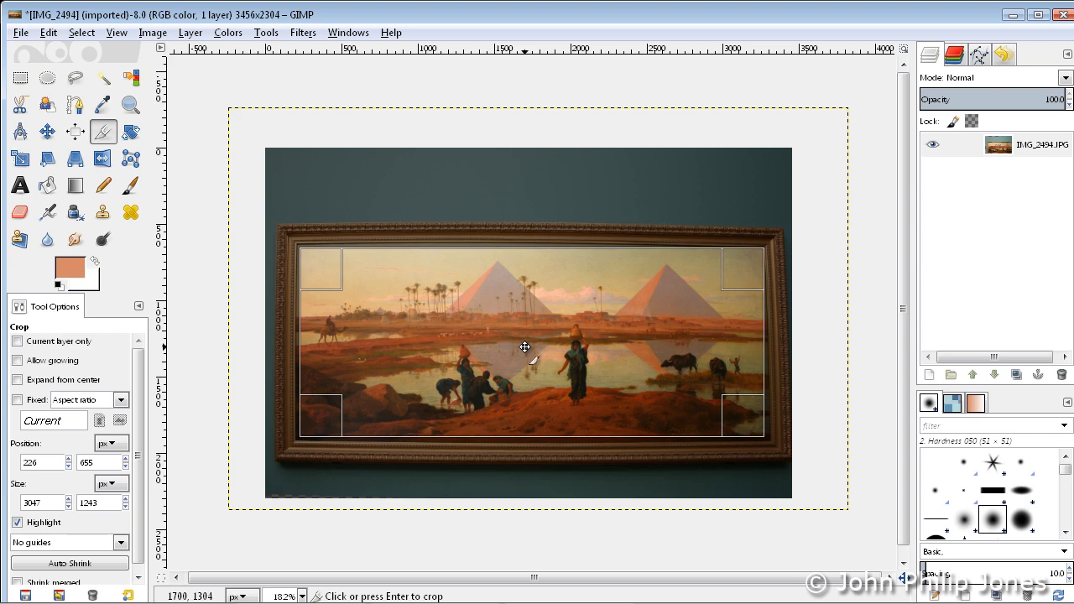
key(Return)
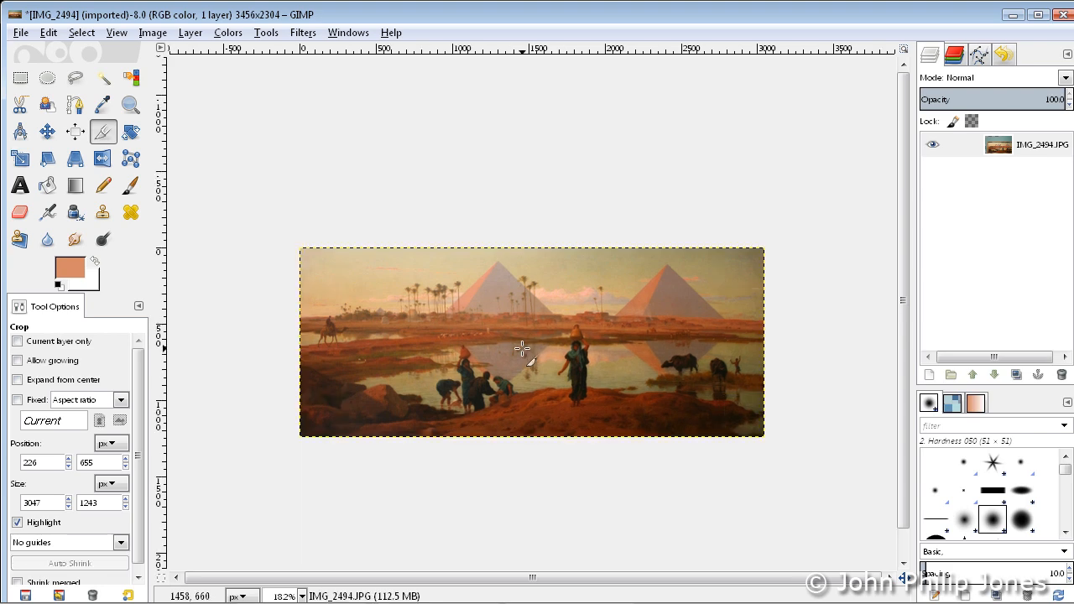